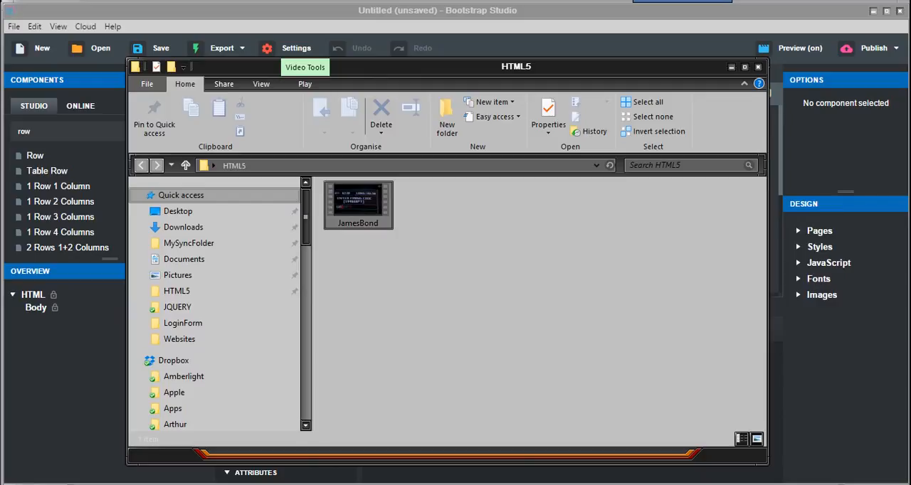
mouse_move(359, 205)
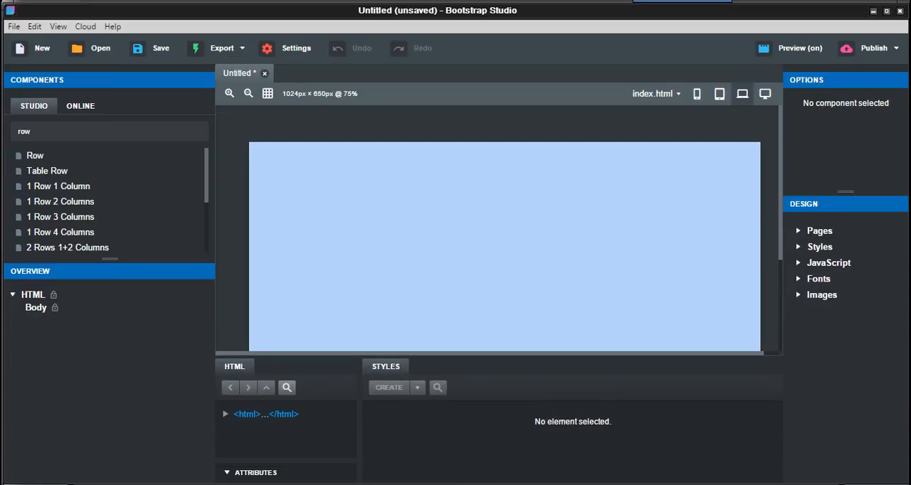
Step: Add a 1 Row 1 Column block to the body and convert it to Custom Code
left_click(60, 184)
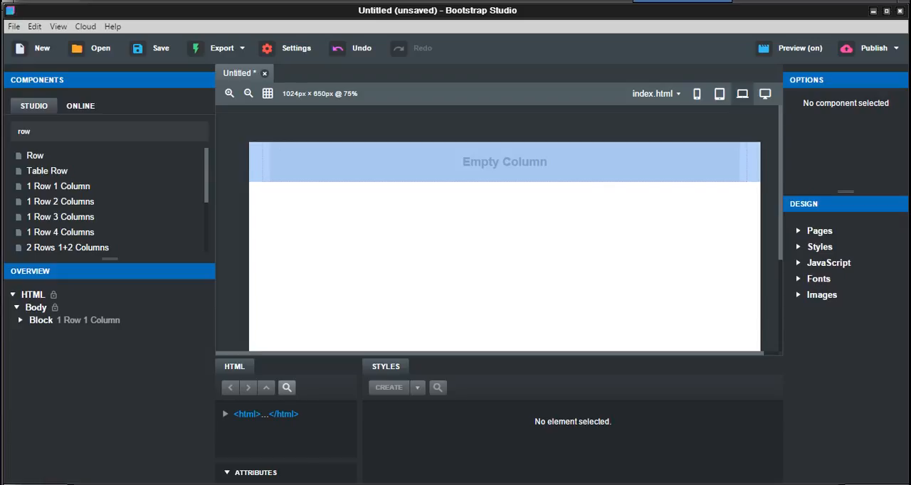
right_click(74, 319)
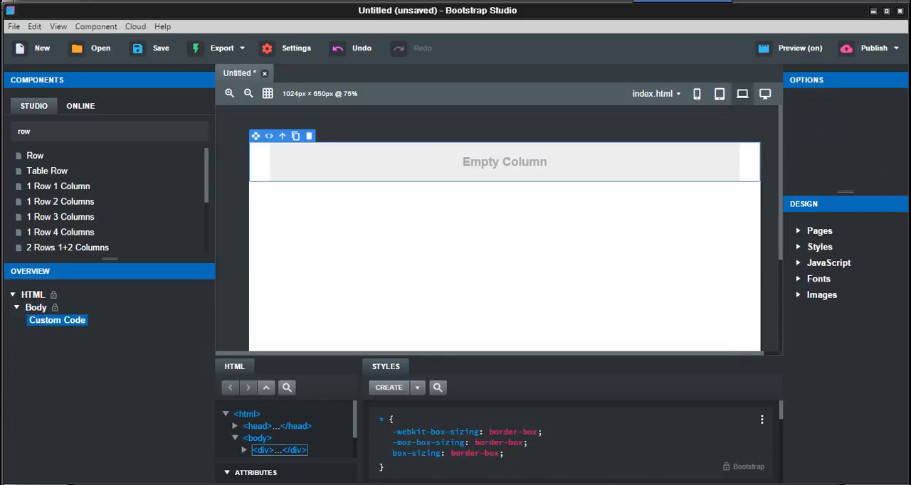
Step: Edit the Custom Code element's HTML from the Overview panel
right_click(57, 320)
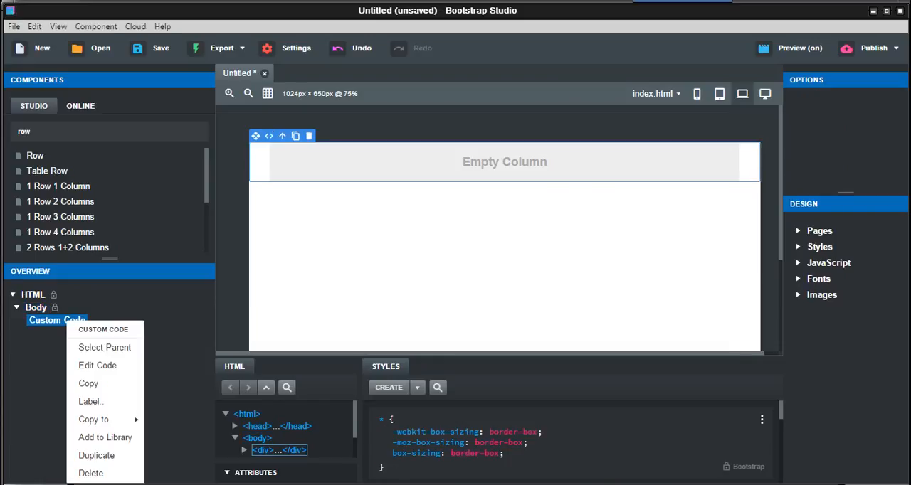
left_click(97, 364)
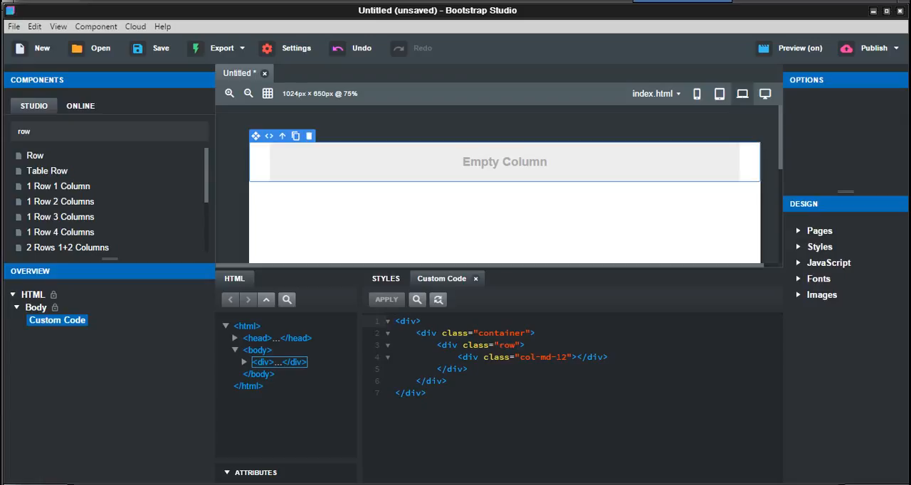
Step: Inside col-md-12, write <video height="500" width="350" controls></video>
left_click(576, 358)
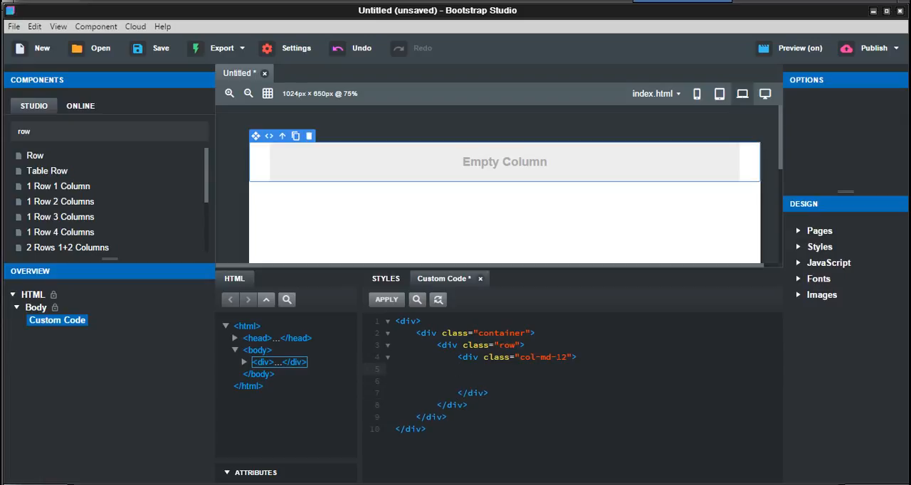
type("<")
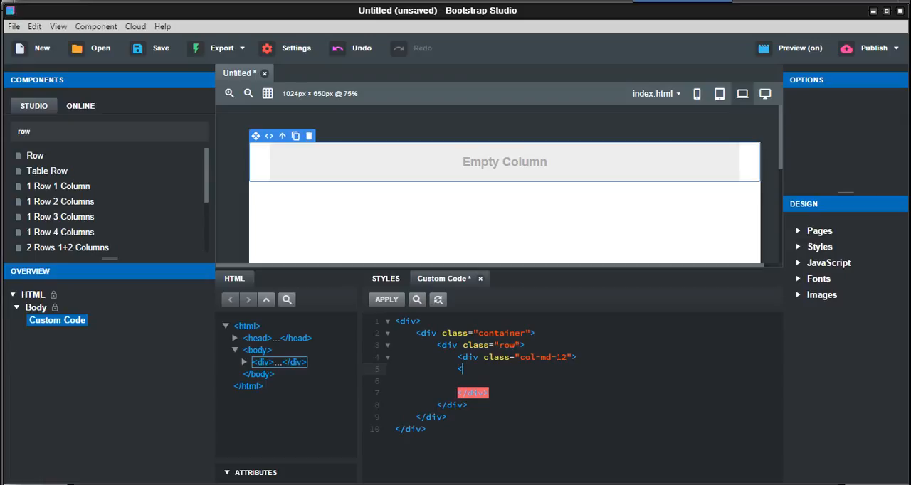
type("video")
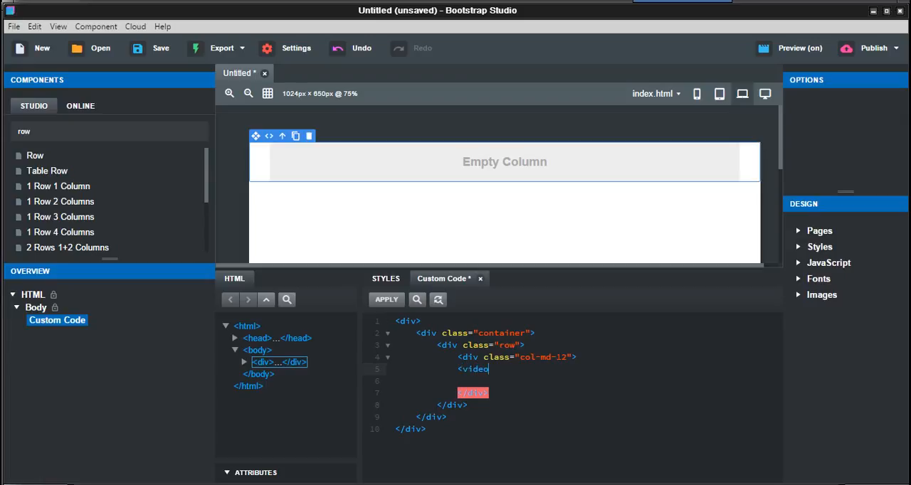
type("height = \"")
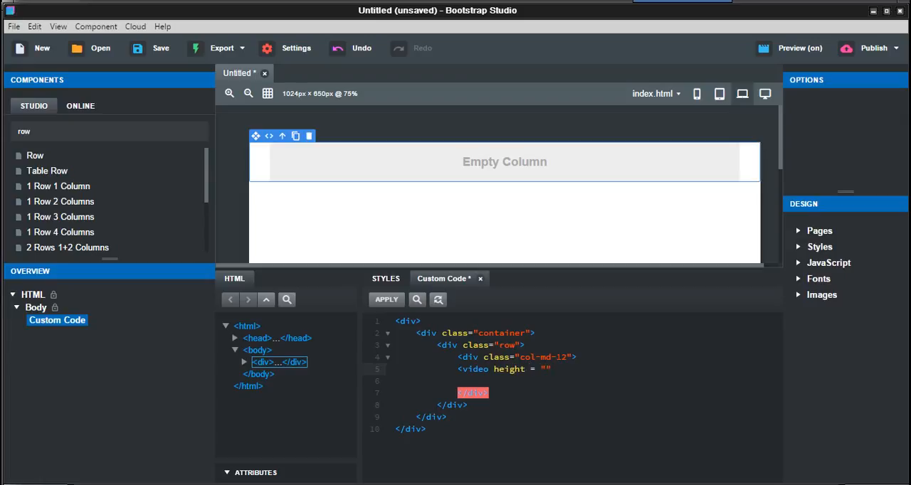
type("500")
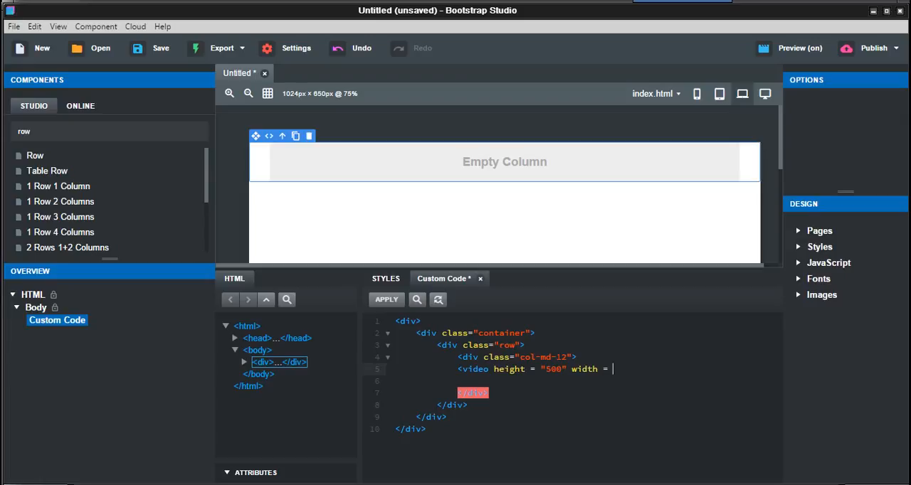
type("\"")
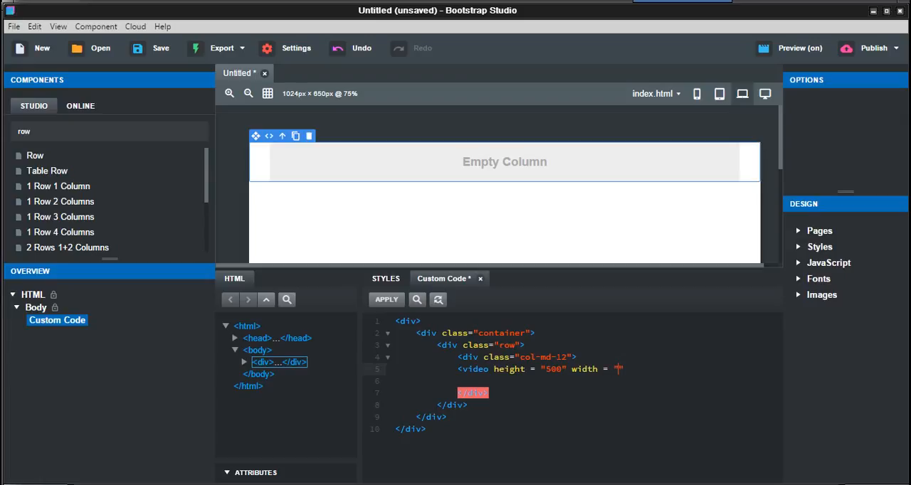
type("350")
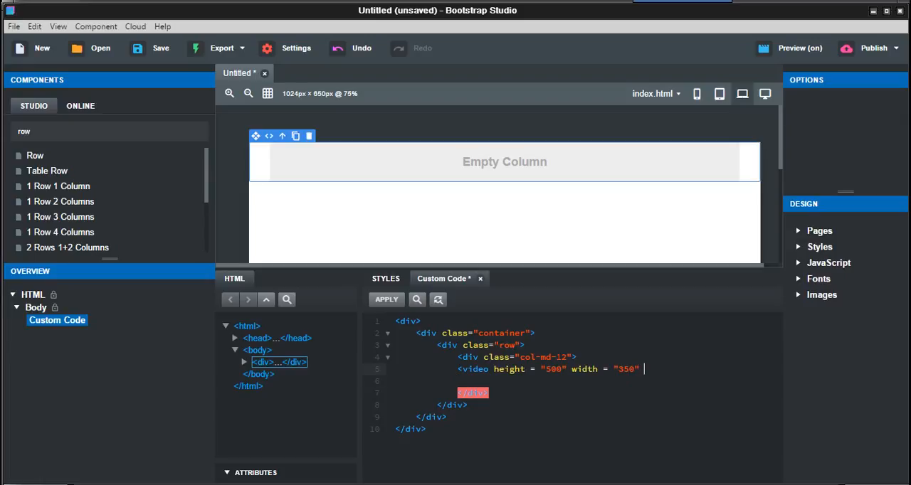
type("controls>")
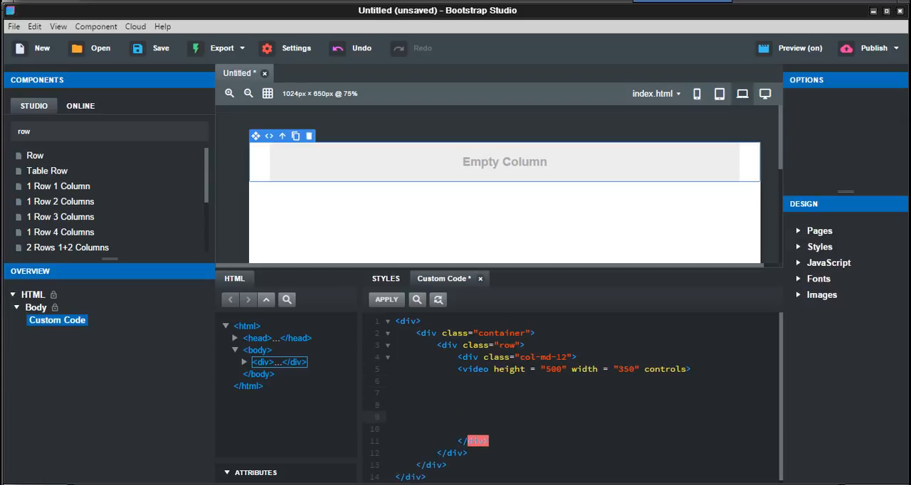
type("</video>")
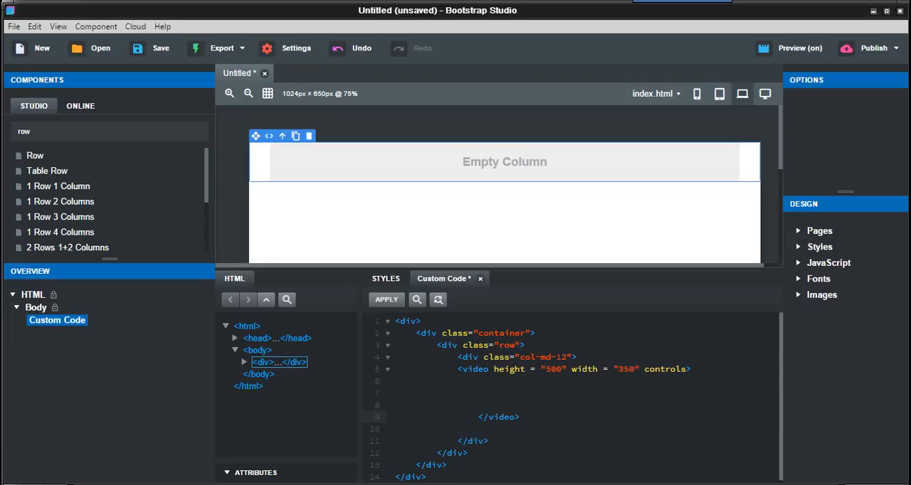
Step: Add the first source line src="movie.mp4" type="video/mp4" inside the video element
left_click(478, 381)
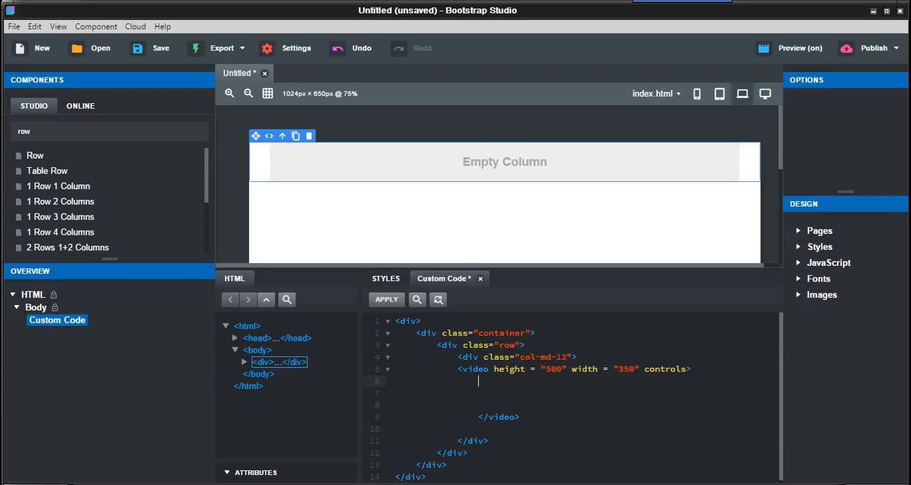
type("<sourc")
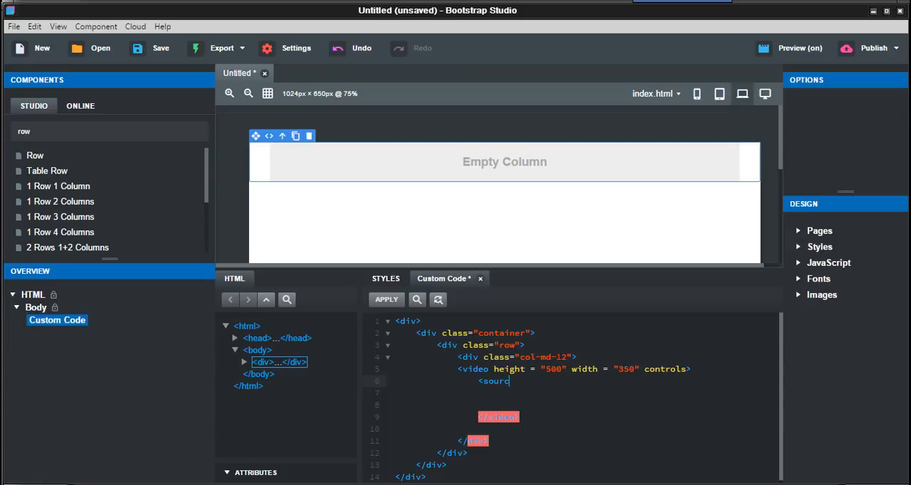
type("src")
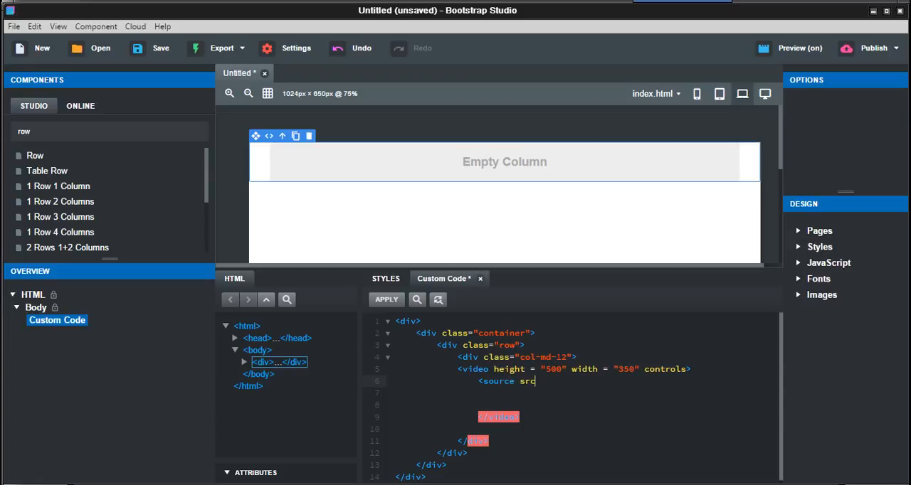
type("=")
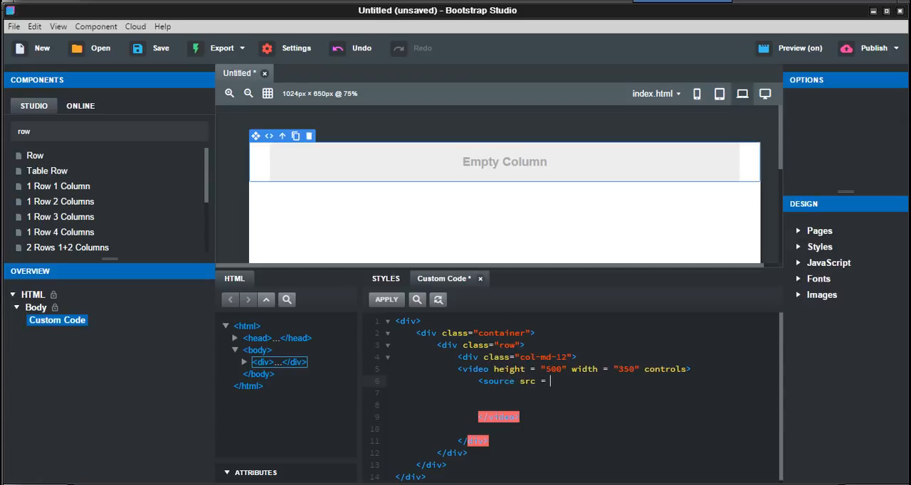
type("\"")
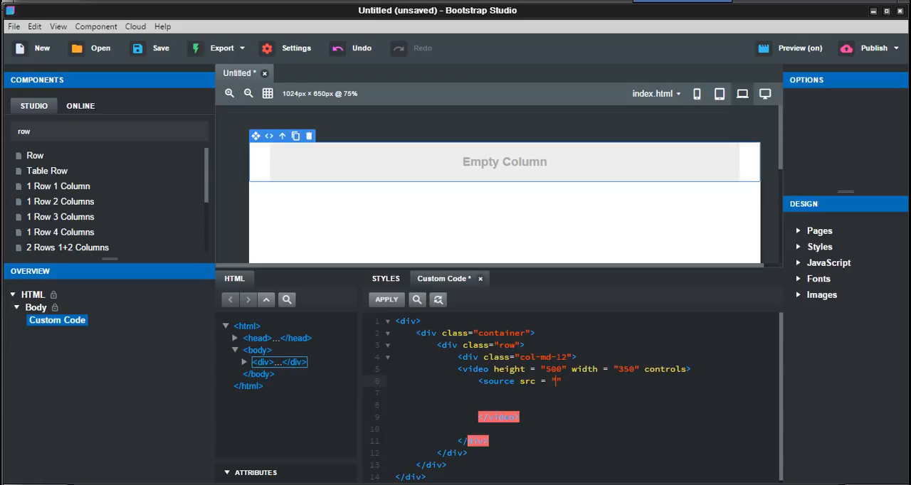
type("movie.mp4")
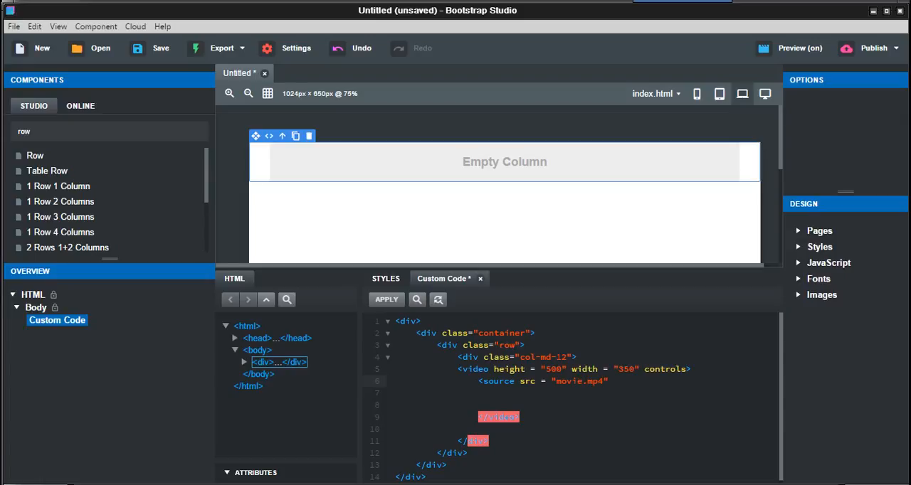
type("type =")
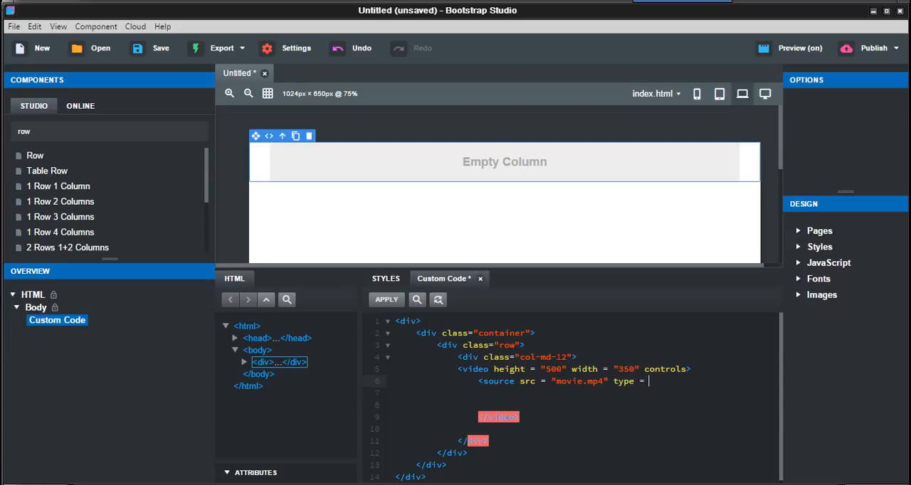
type("video")
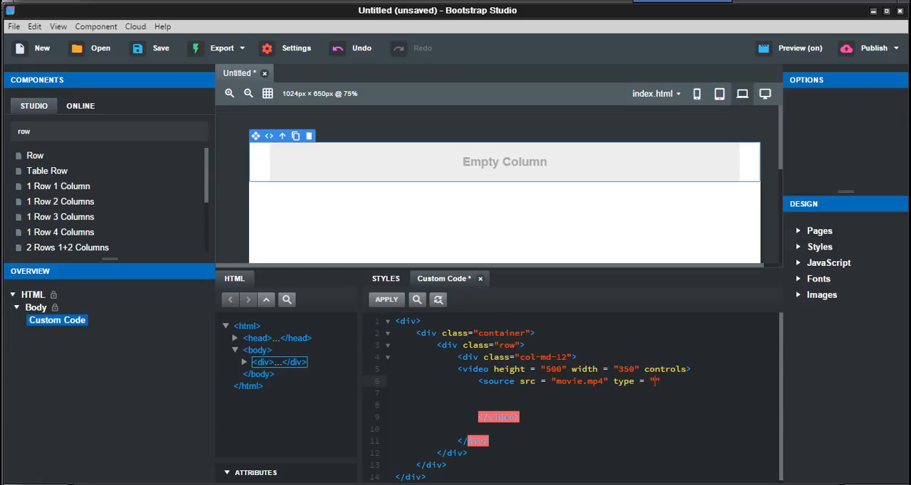
type("video/mp")
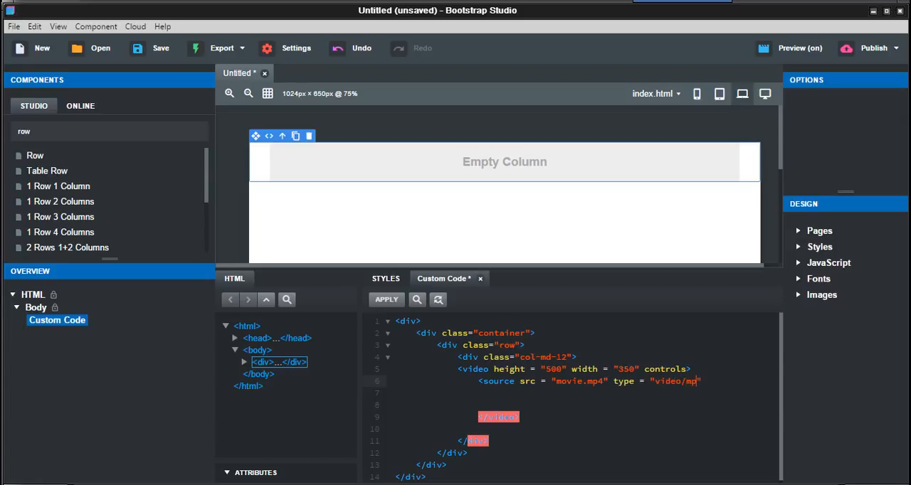
type("4")
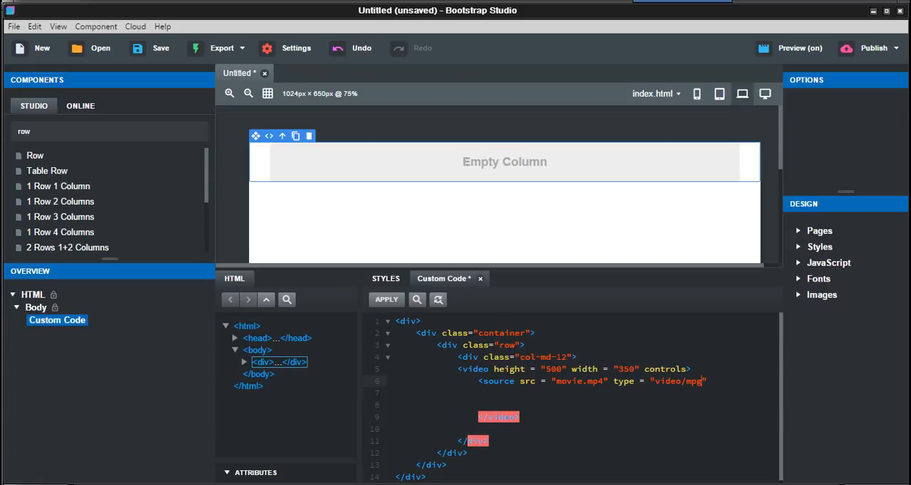
key("Backspace")
type("<")
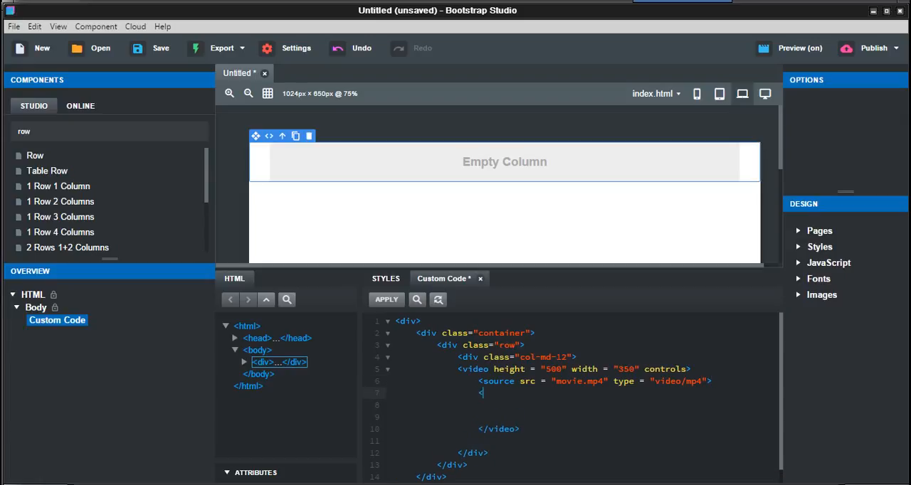
Step: Add the second source line src="movie.ogg" type="video/ogg" so the player appears
type("source src = \"")
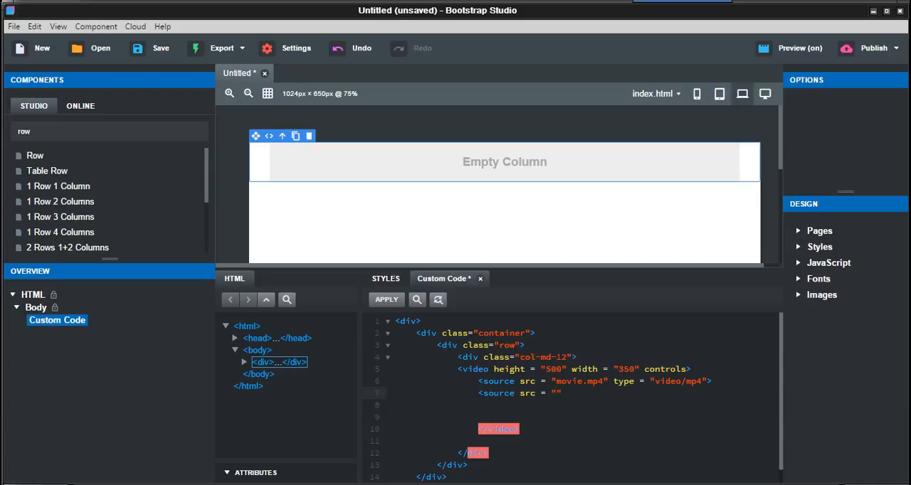
type("movie")
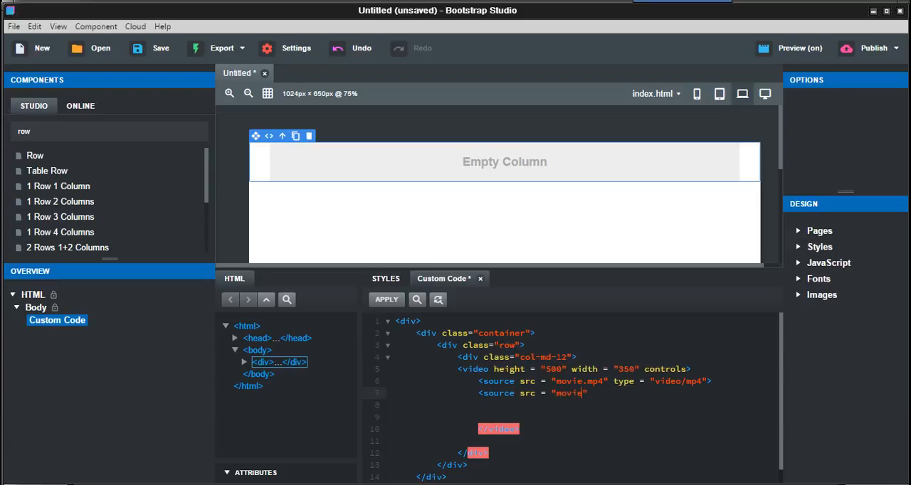
type("ogg")
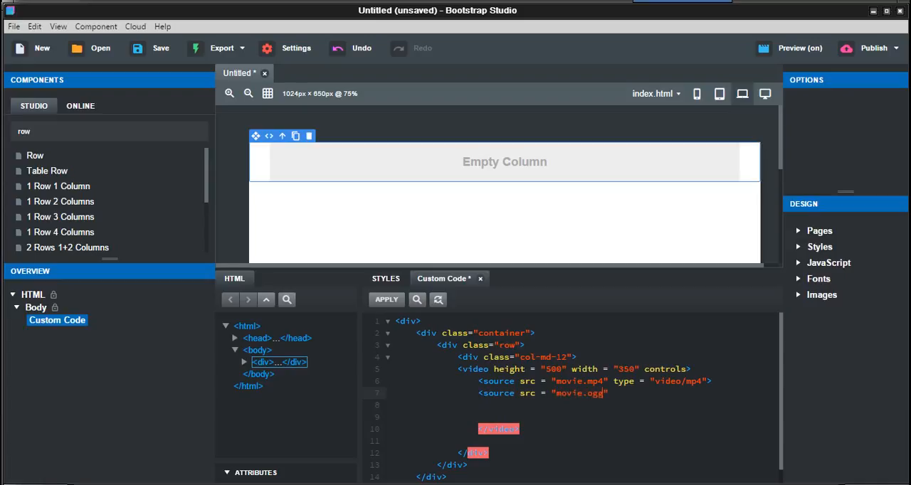
type("type")
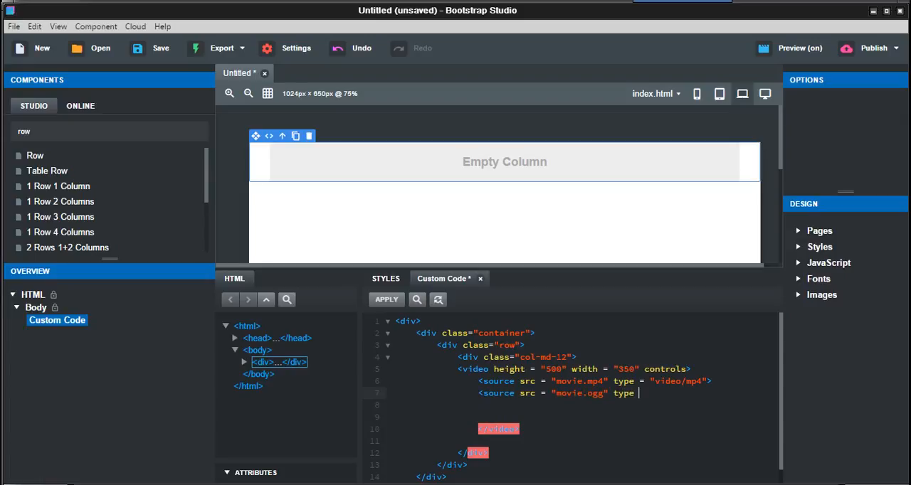
type("=")
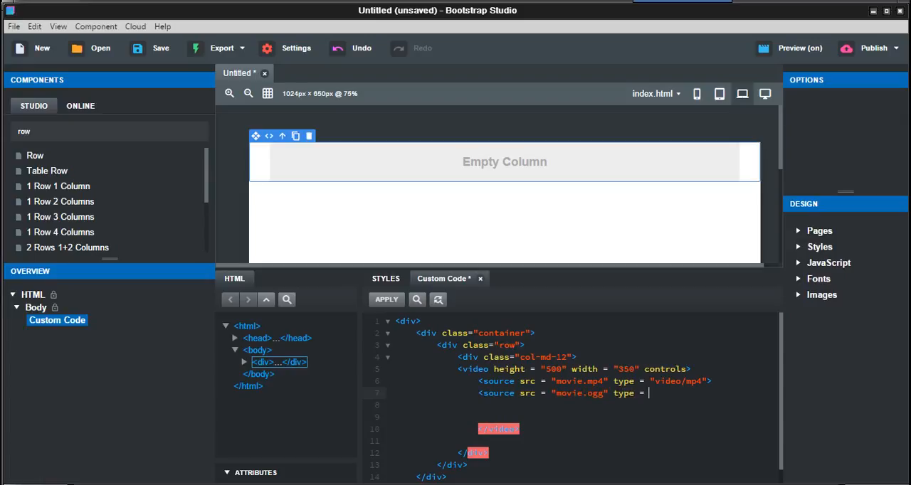
type("v\"")
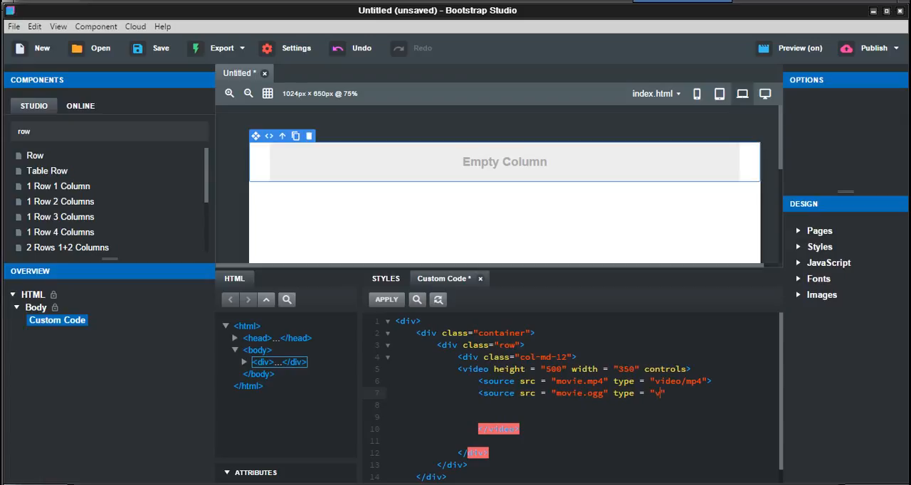
type("ideo/ogg")
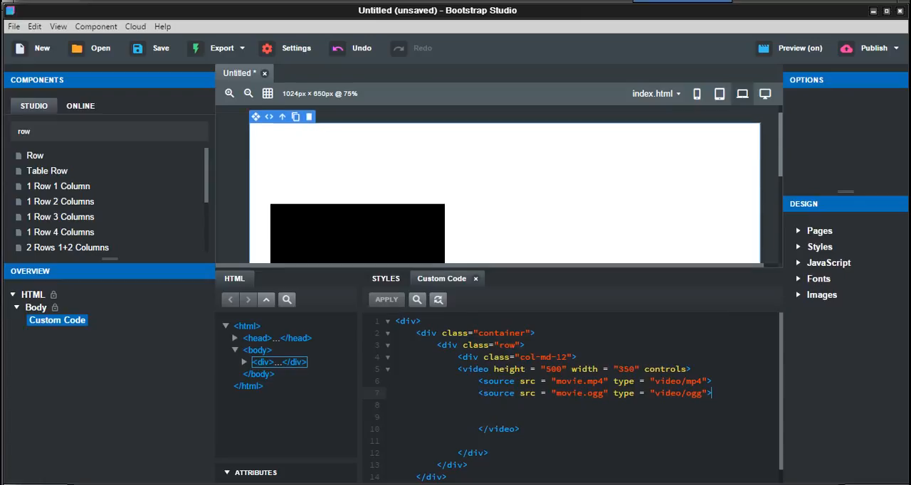
Step: Bring up the Preview dialog with preview on and local network URLs listed
scroll("down", 3)
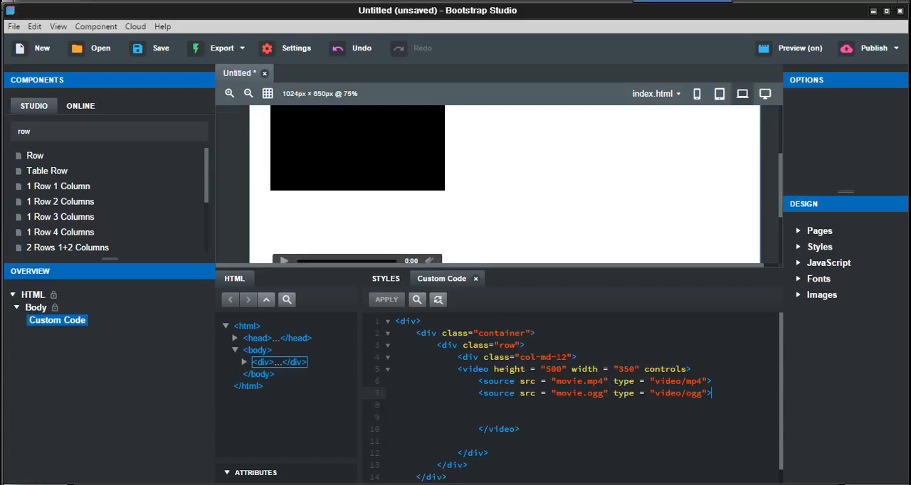
left_click(791, 49)
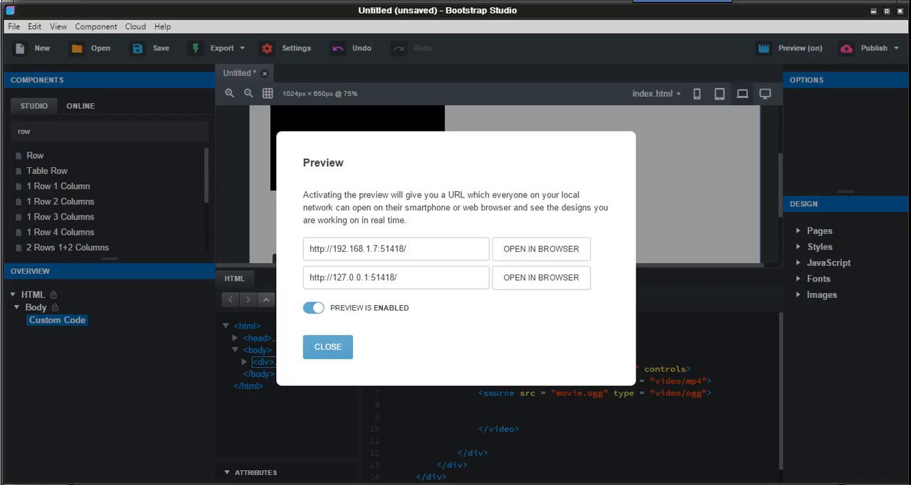
Step: Close the Preview dialog and return to the video tag's height value
left_click(327, 347)
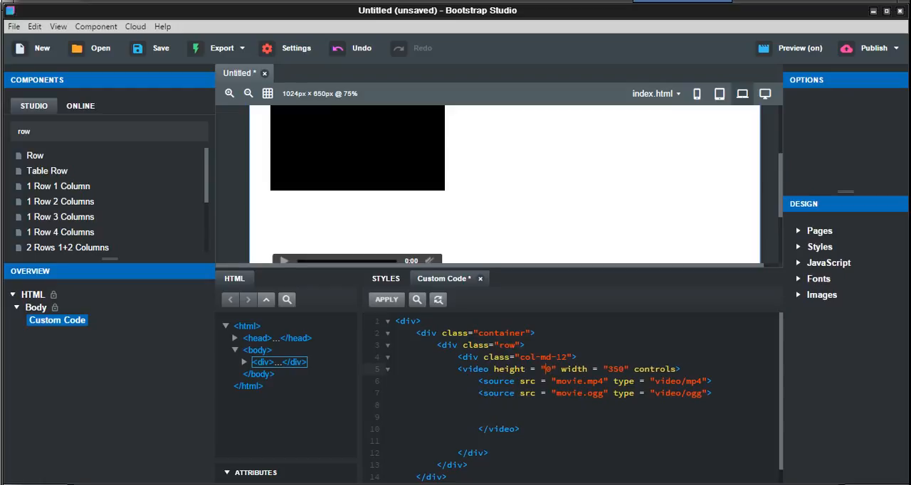
Step: Change the video element to height 350 and width 550
type("350")
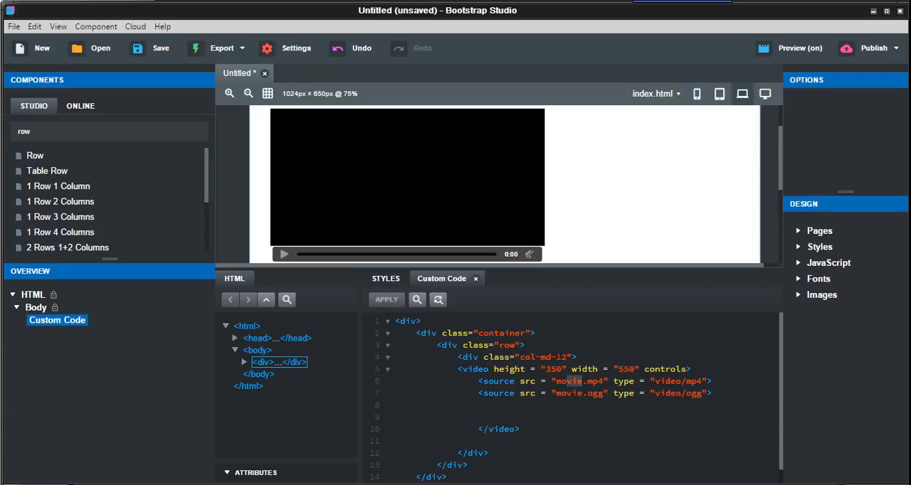
Step: Point the mp4 source to JamesBond.mp4 and bring up the export choices
double_click(576, 381)
type("JamesBond")
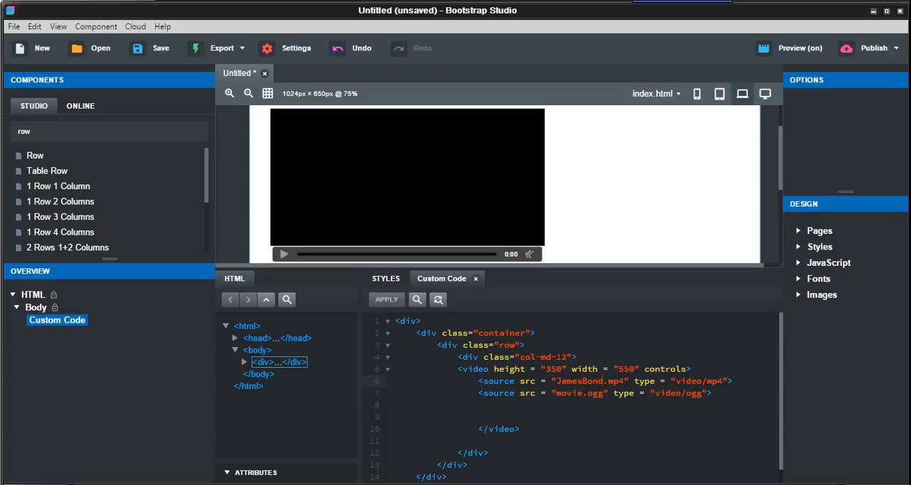
left_click(242, 49)
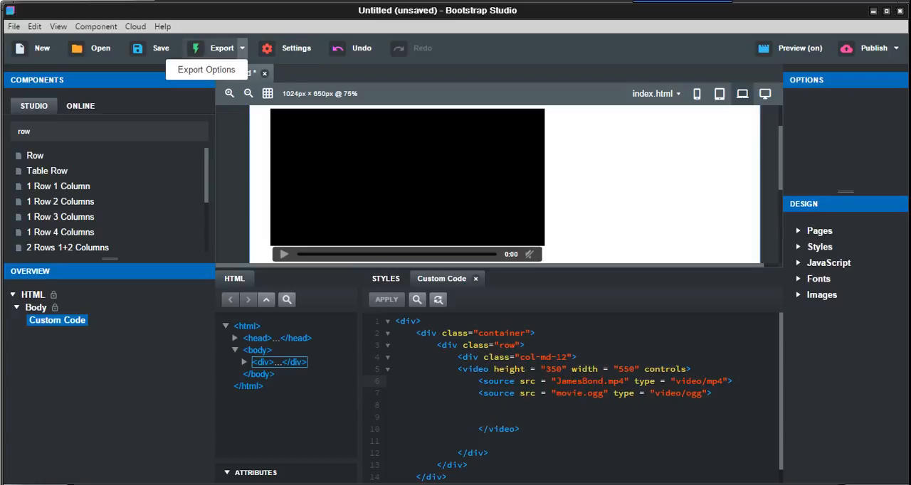
Step: Export the design to Desktop\HTML5 via Export Options, then minimise to the desktop
left_click(205, 70)
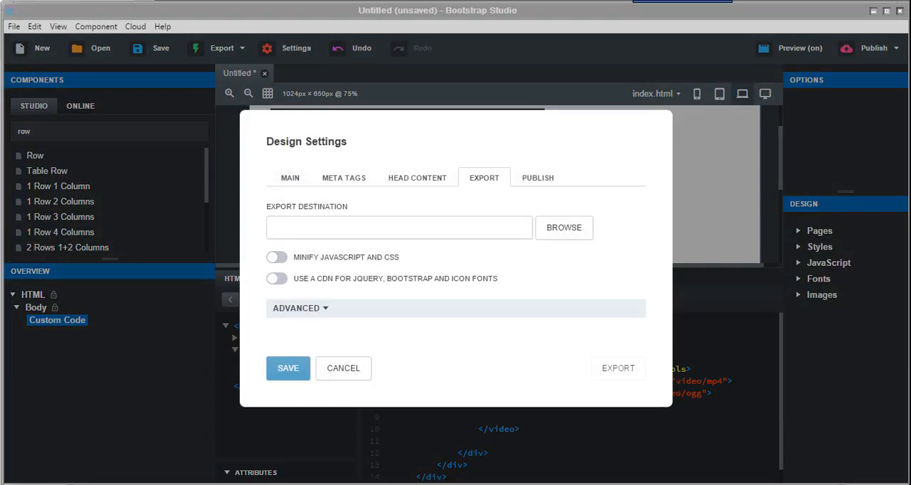
left_click(563, 228)
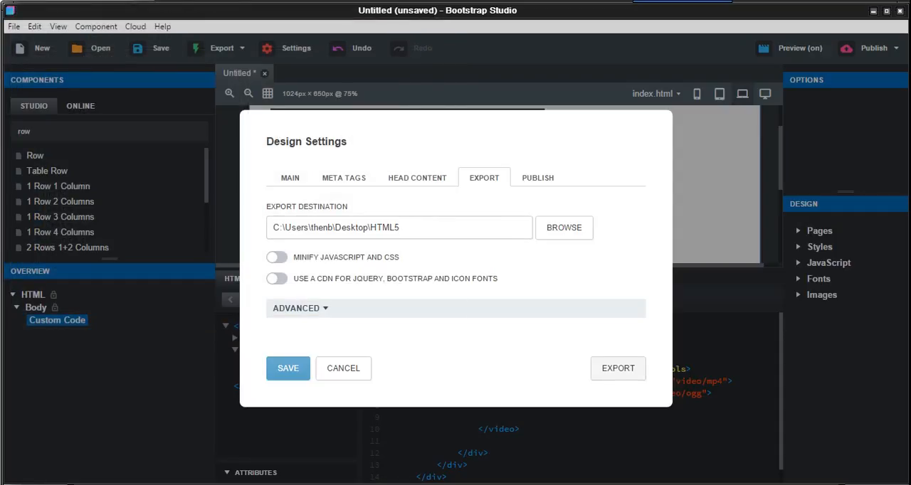
left_click(618, 367)
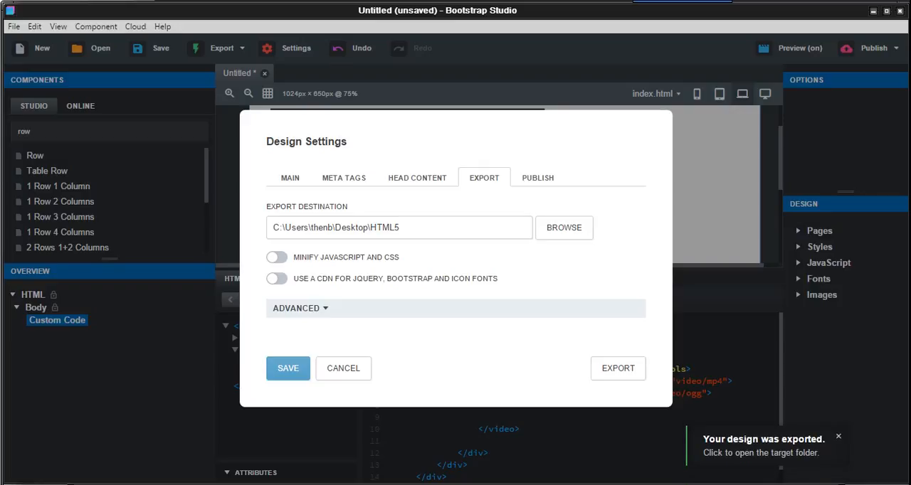
left_click(343, 367)
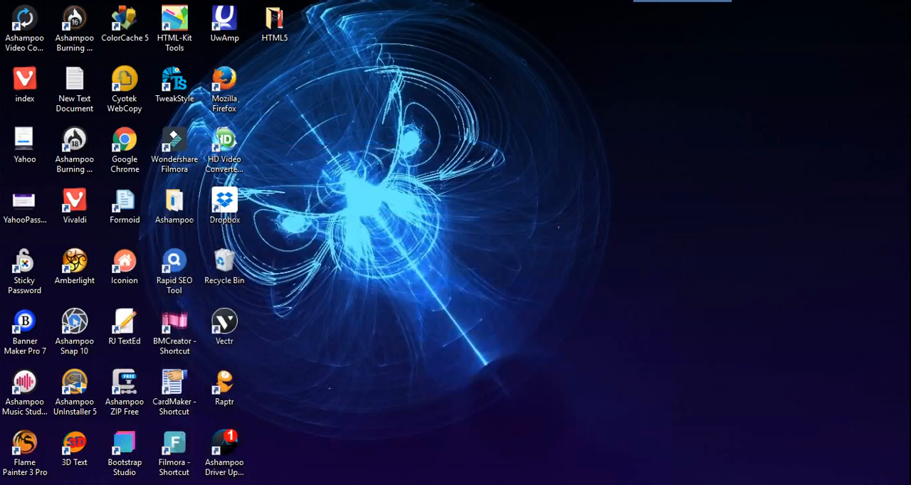
Step: From the HTML5 desktop folder, launch index in the browser showing the JamesBond player
double_click(273, 22)
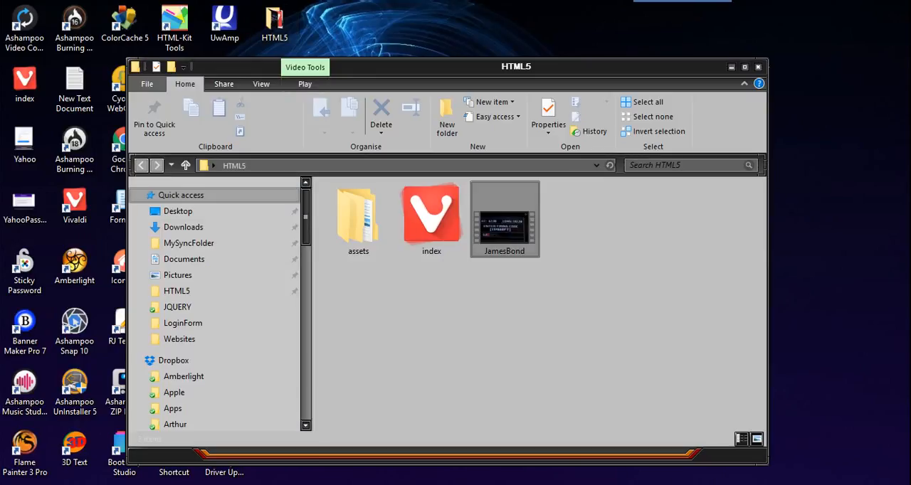
left_click(431, 213)
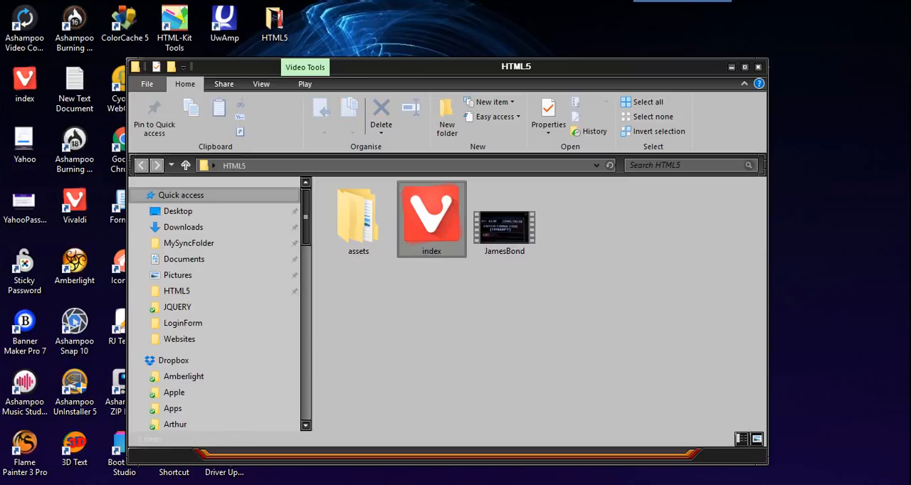
left_click(431, 219)
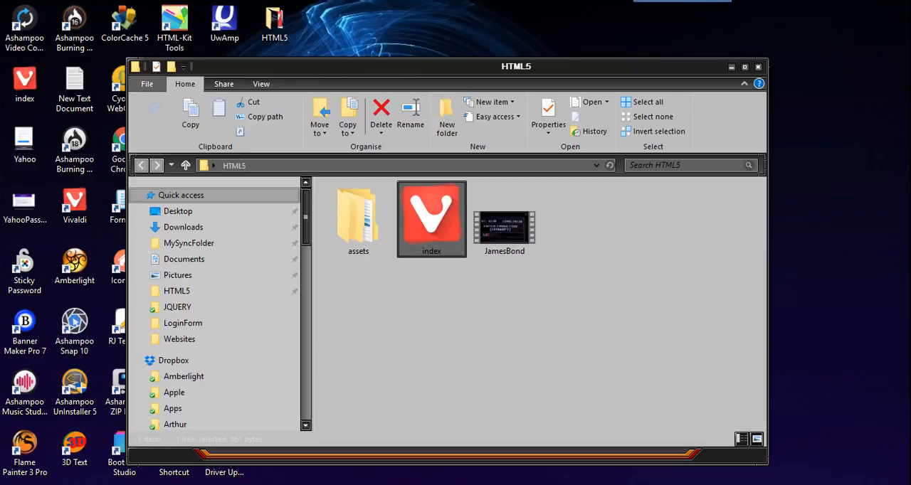
double_click(431, 214)
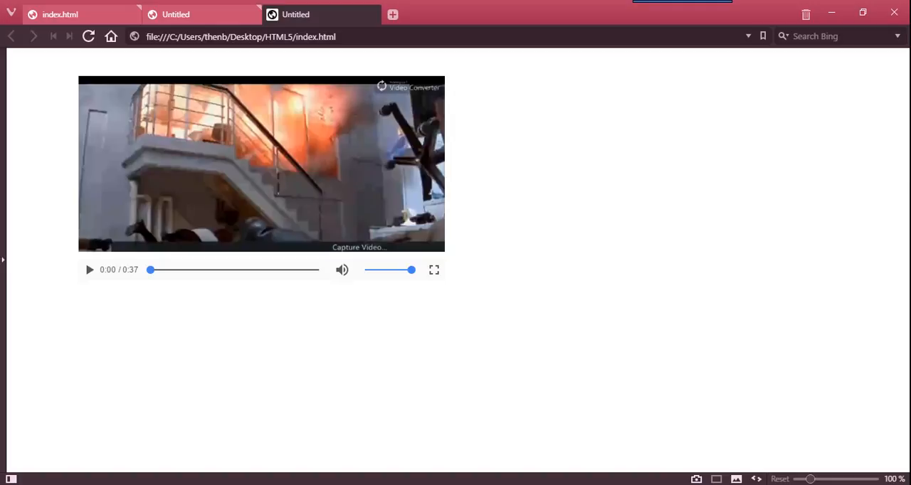
Step: Lower and restore the volume slider, then play the exported James Bond clip in Vivaldi
left_click_drag(410, 269, 392, 269)
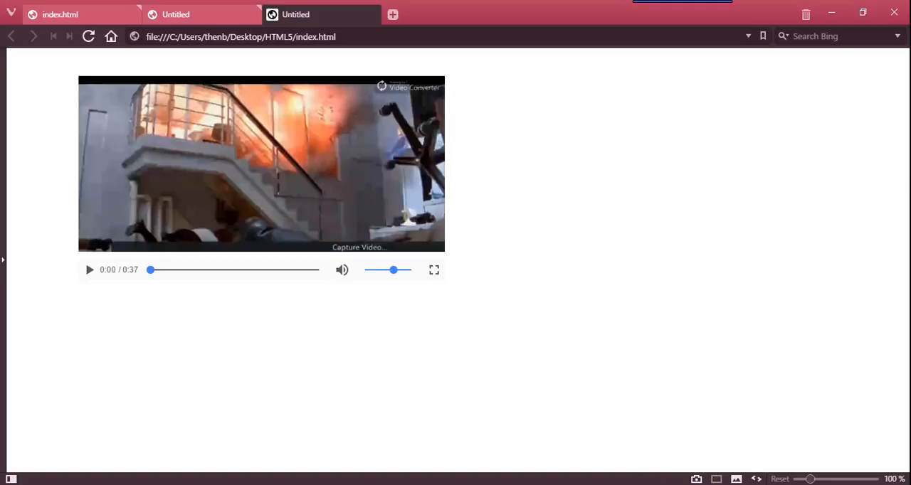
left_click_drag(392, 269, 411, 268)
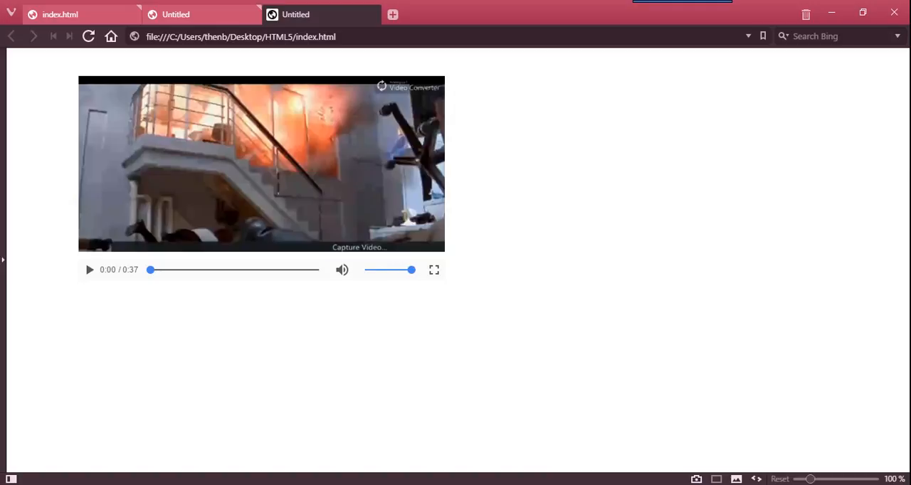
left_click(88, 269)
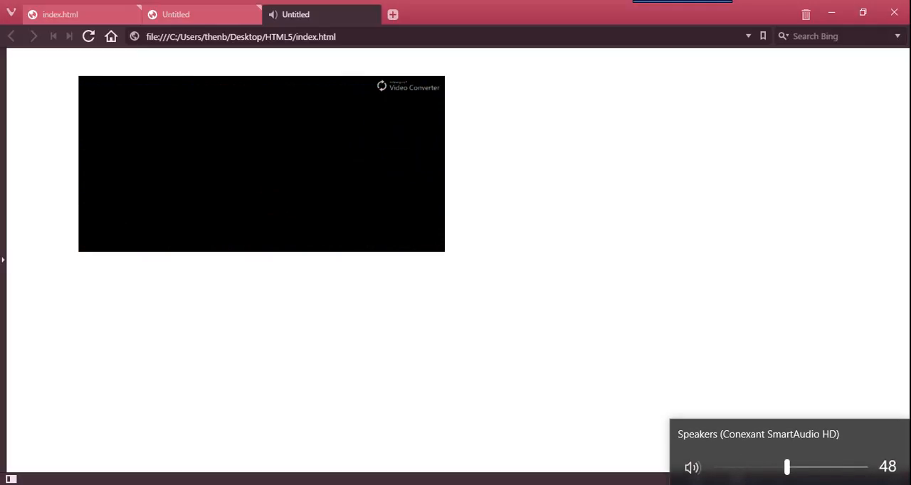
left_click(261, 164)
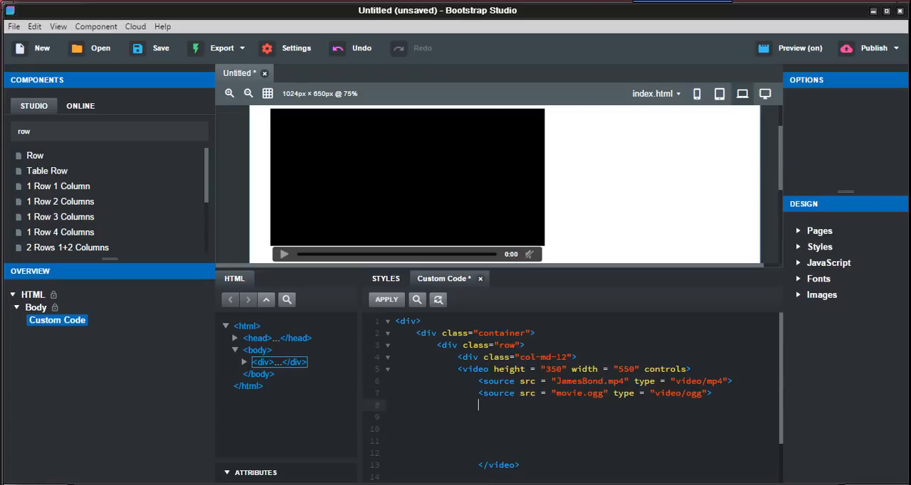
Step: Enter the fallback line "Your browser may not support this." below the ogg source inside the video tag
type("Your b")
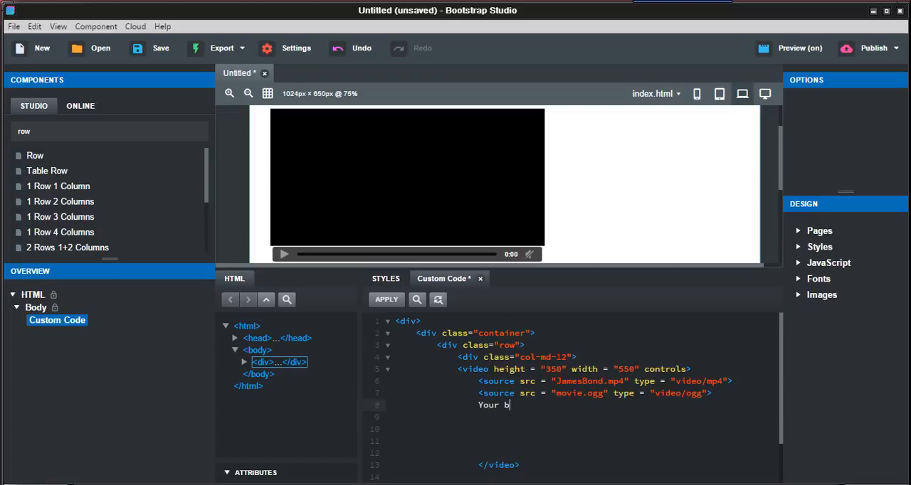
type("rowser may not")
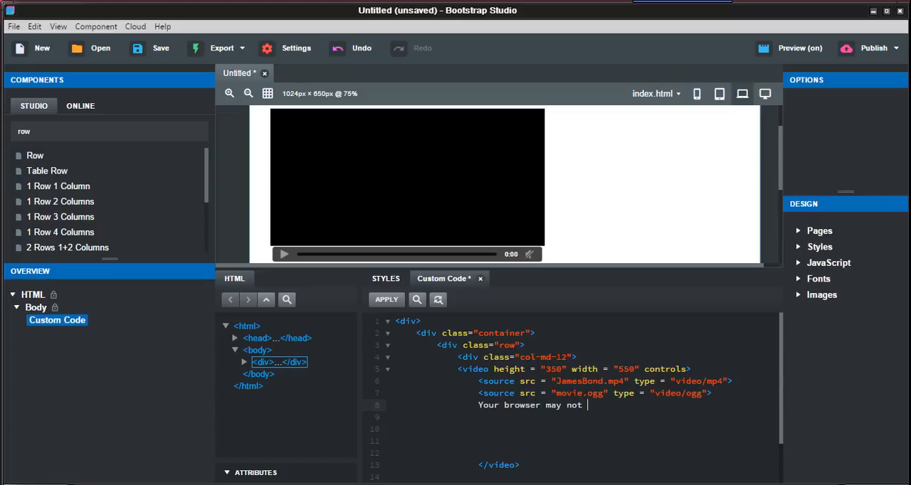
type("support this")
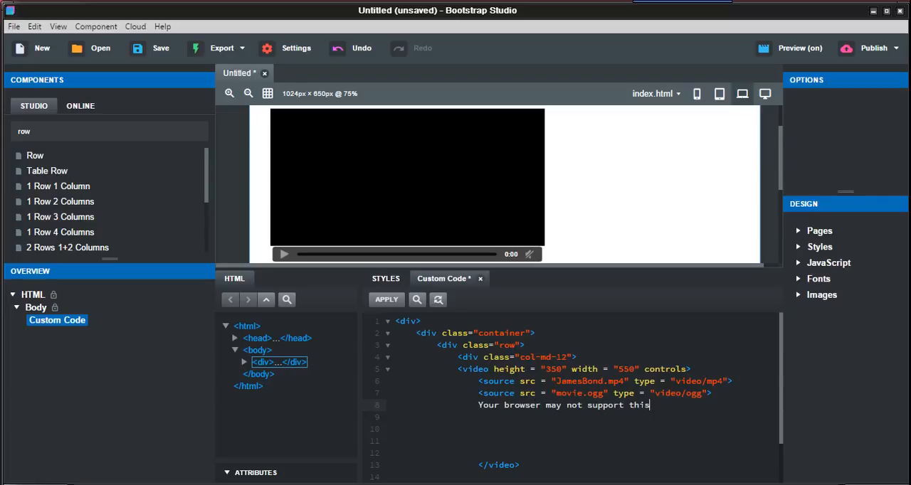
type(".")
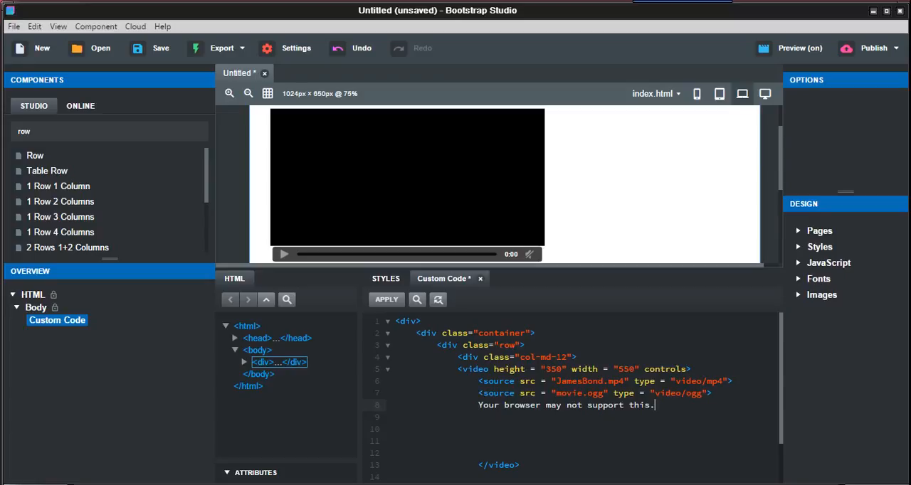